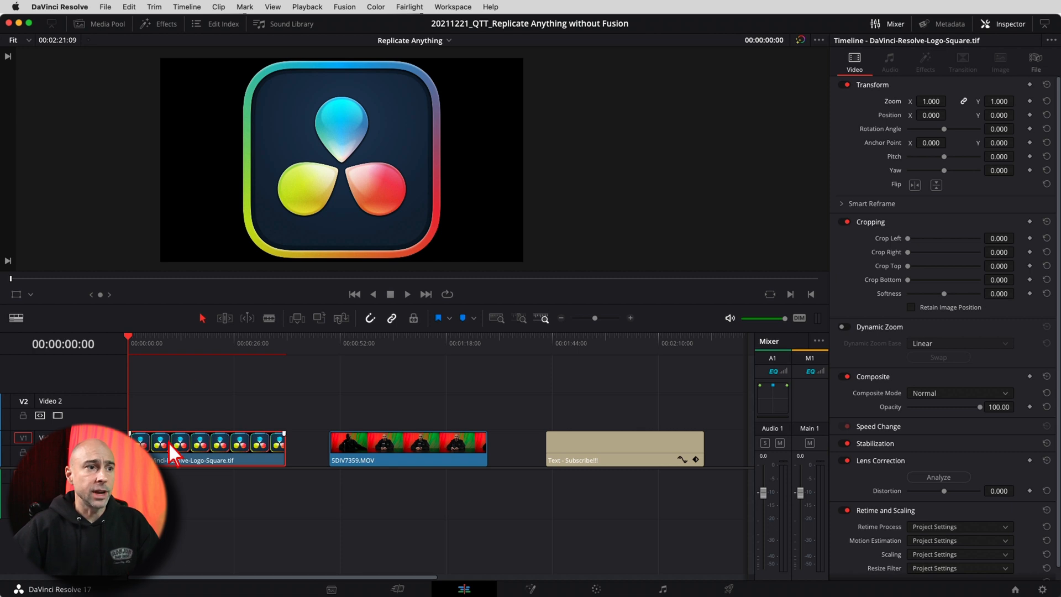
mouse_move(236, 475)
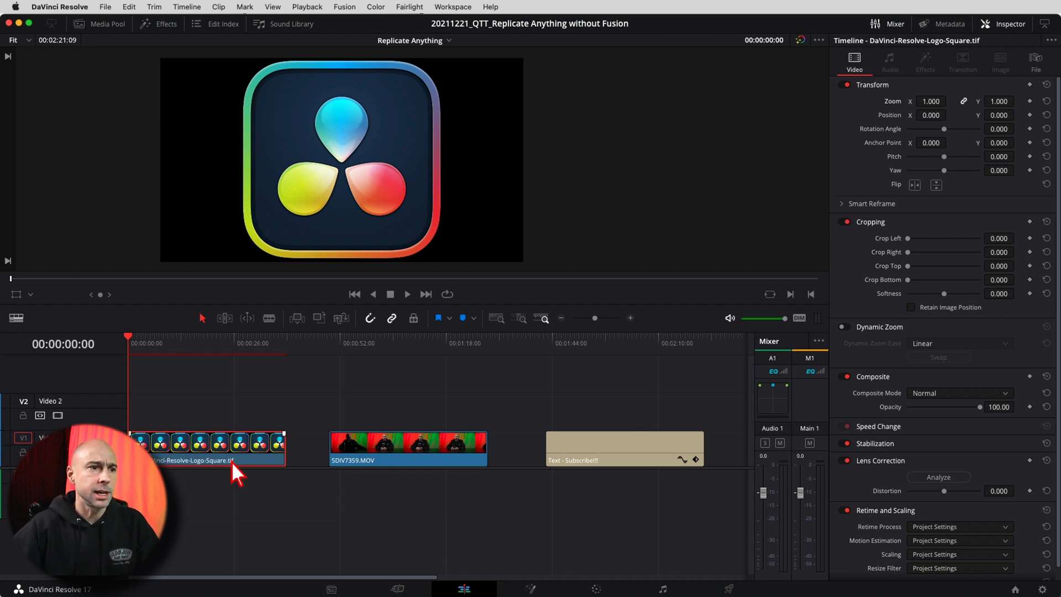
Step: Select the logo clip and reduce its Transform Zoom (0.230 entered) to shrink it to a small icon
left_click(194, 342)
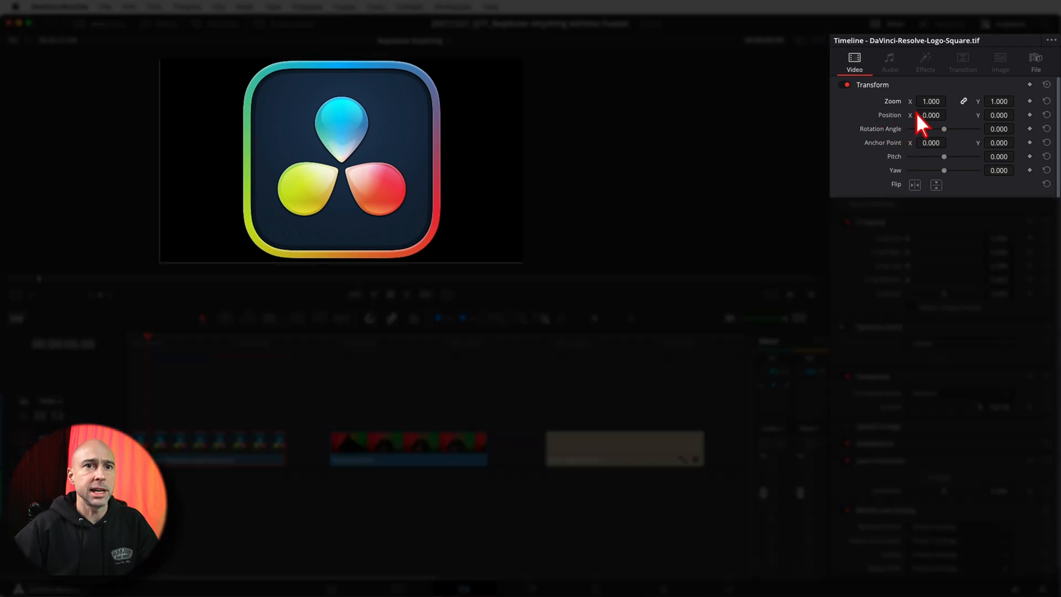
type("0.230")
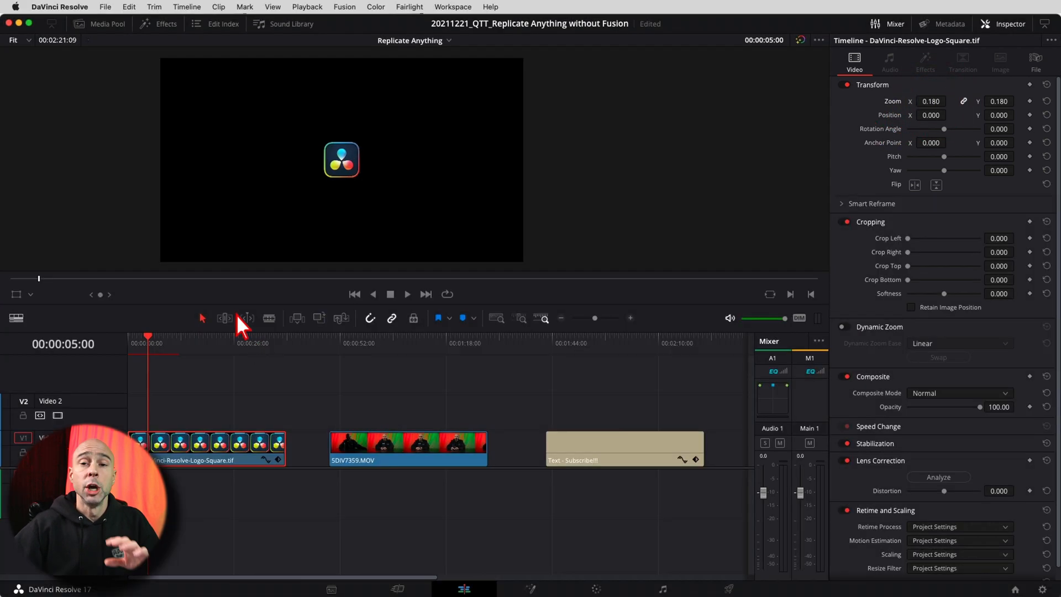
mouse_move(44, 239)
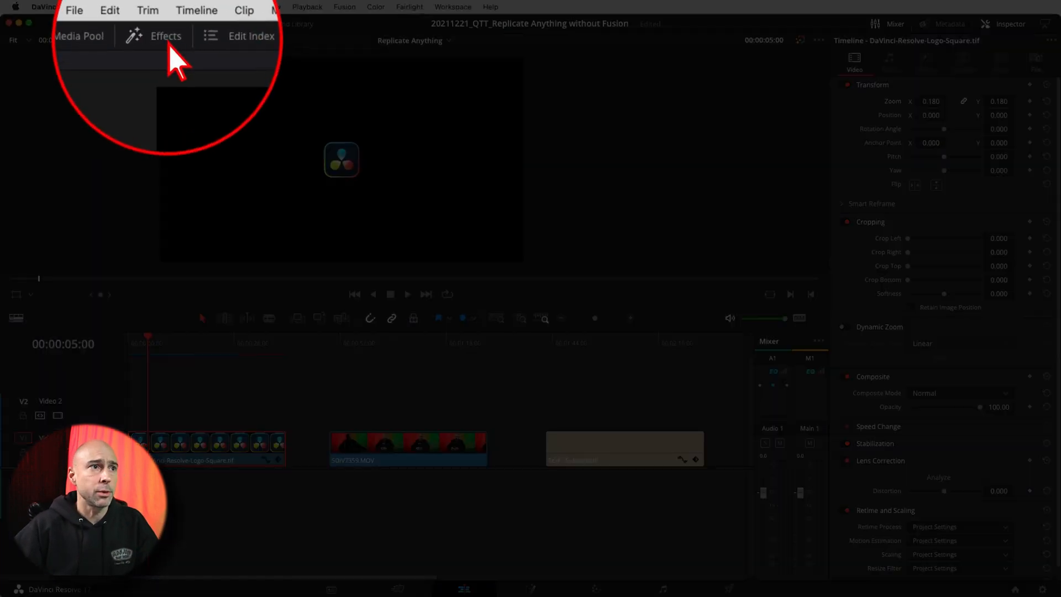
Step: Locate the Resolve FX Transform filter under Open FX > Filters in the Effects library
left_click(166, 23)
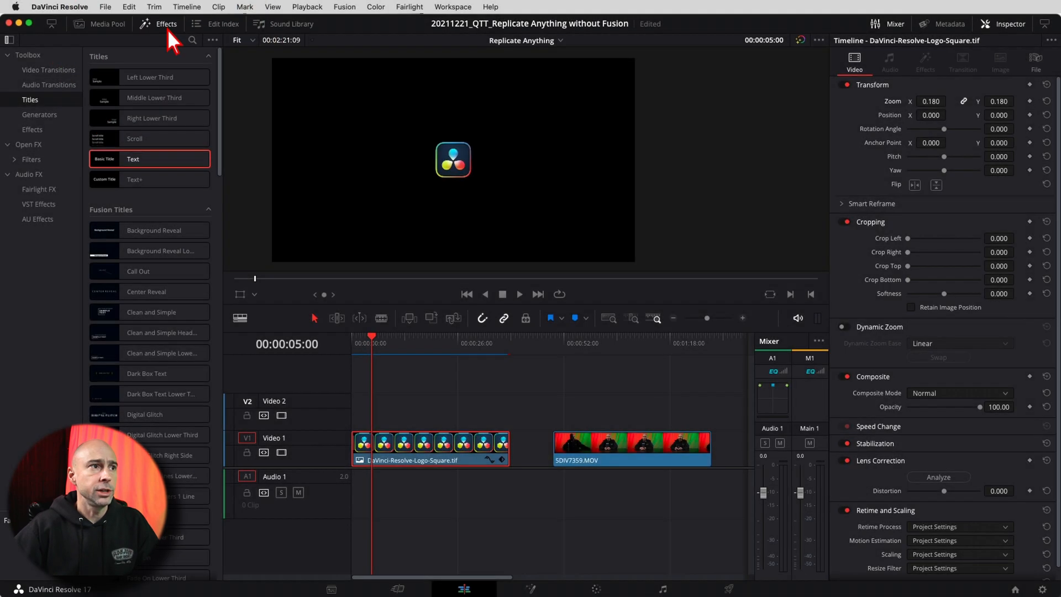
left_click(31, 159)
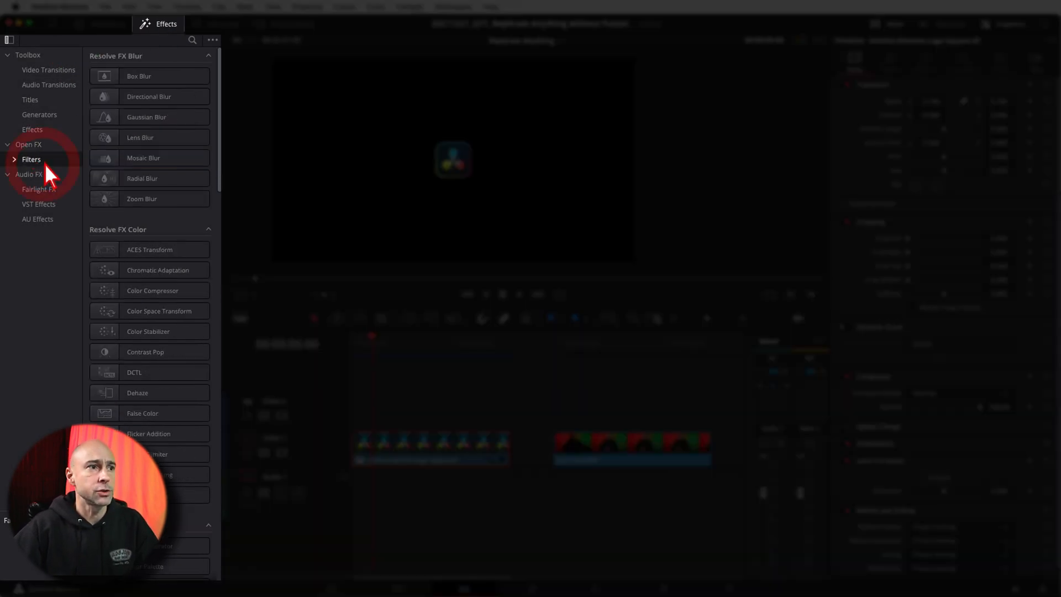
scroll("down", 3)
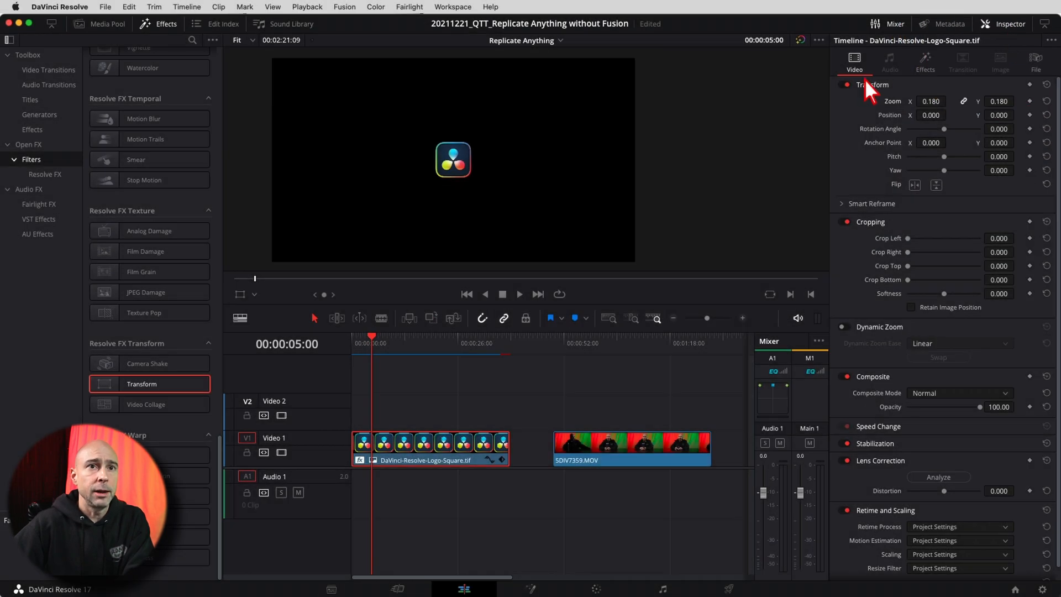
Step: Set the logo's Transform filter to Wrap-Around edges with Crop enabled so the logo repeats
left_click(924, 61)
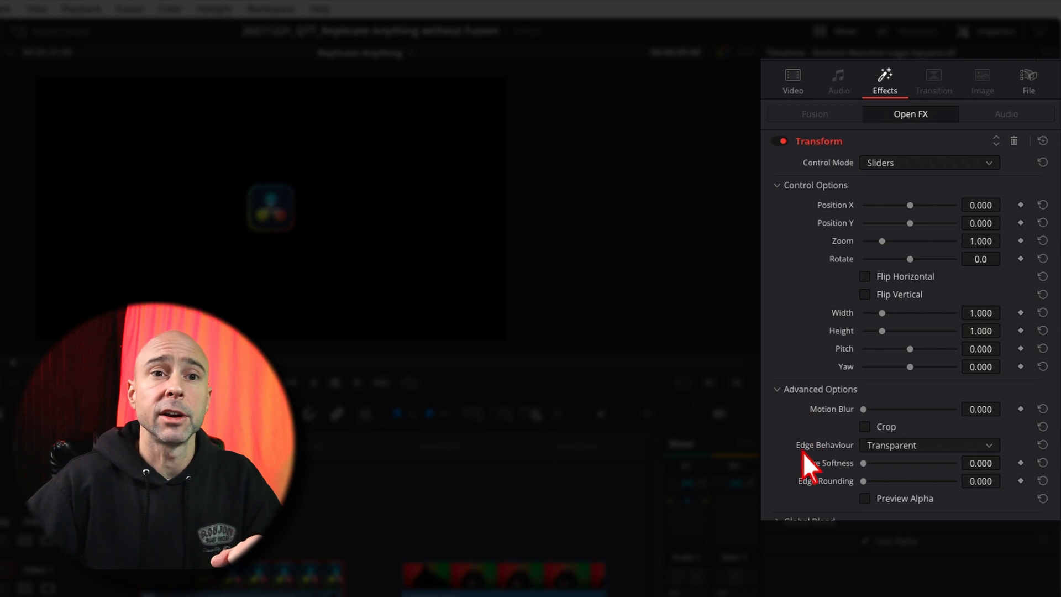
left_click(928, 444)
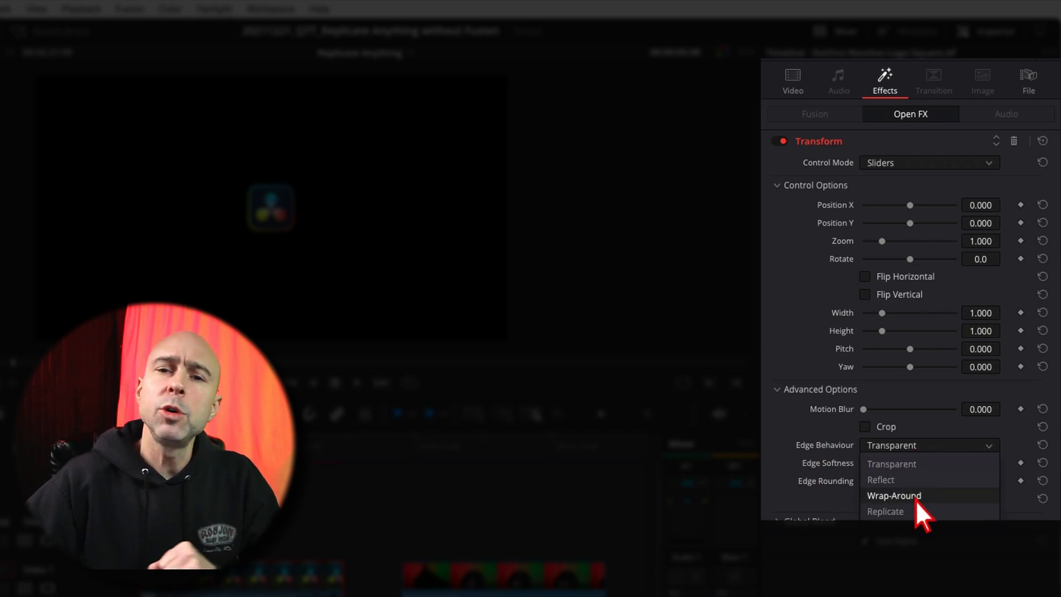
left_click(894, 495)
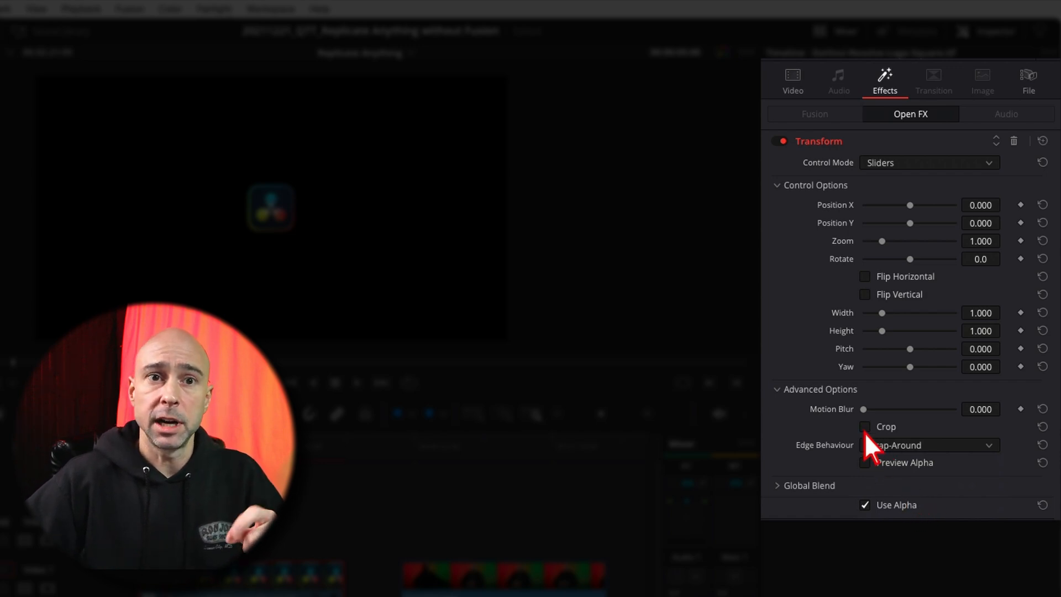
left_click(864, 427)
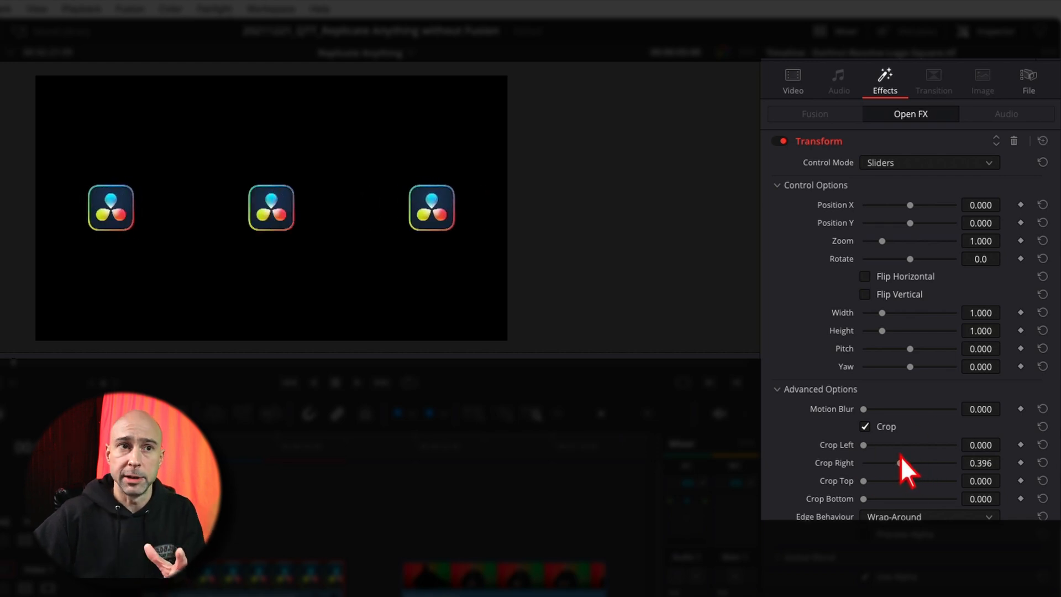
mouse_move(865, 495)
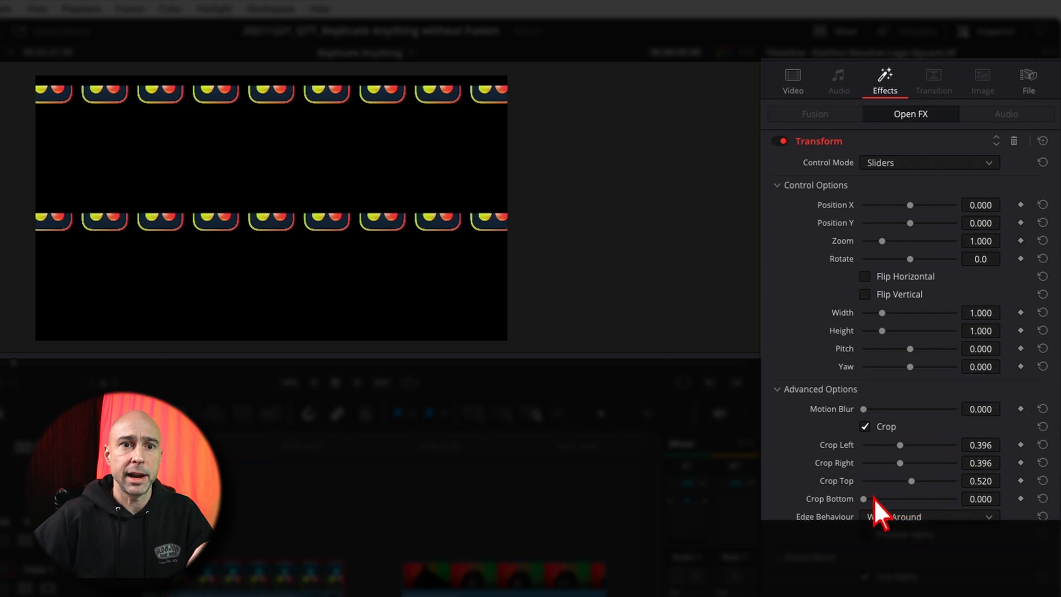
mouse_move(879, 514)
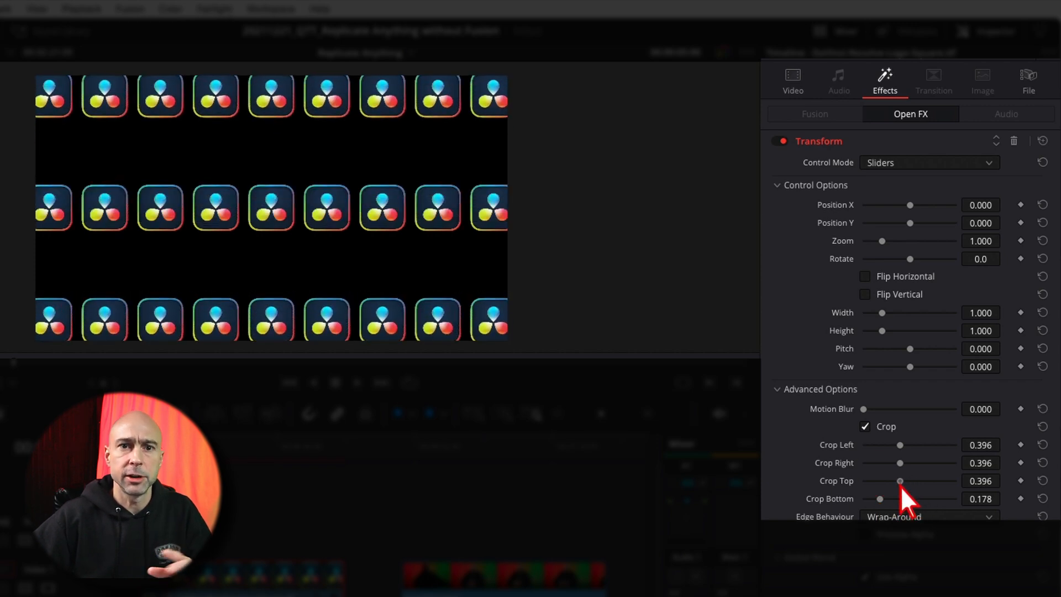
mouse_move(886, 523)
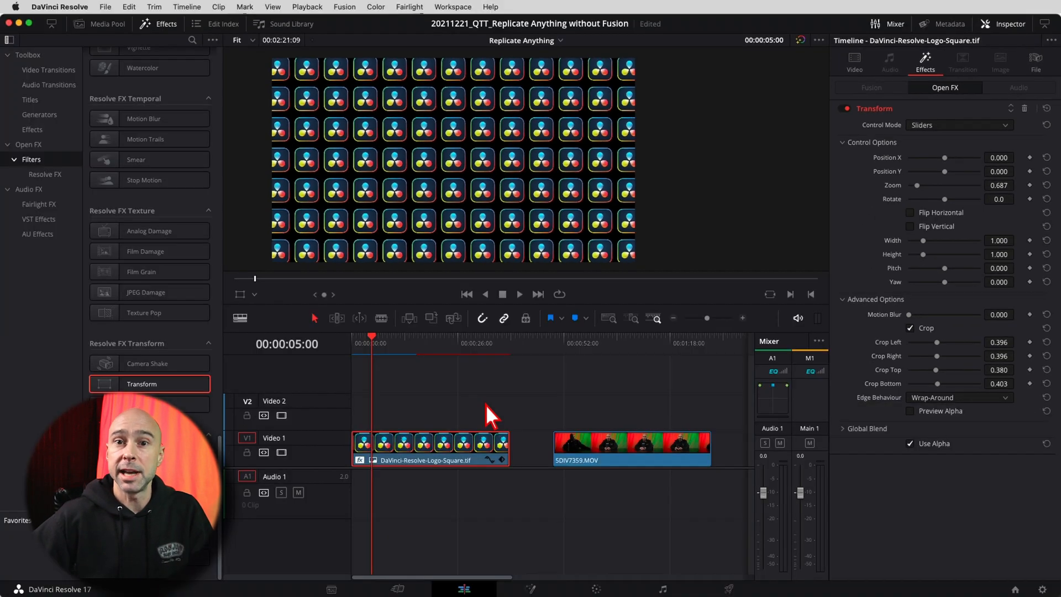
mouse_move(373, 379)
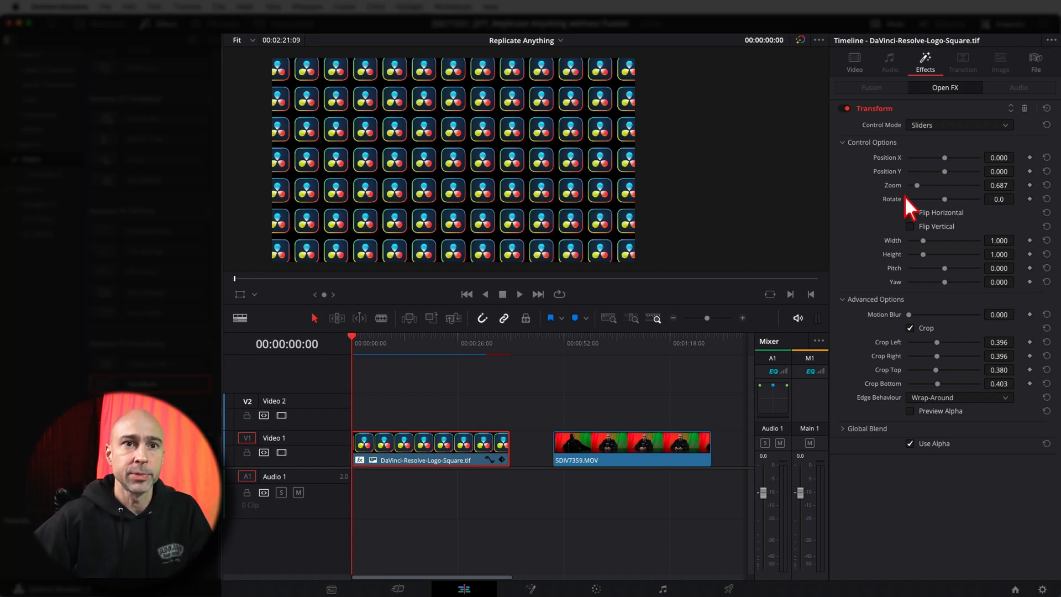
mouse_move(897, 185)
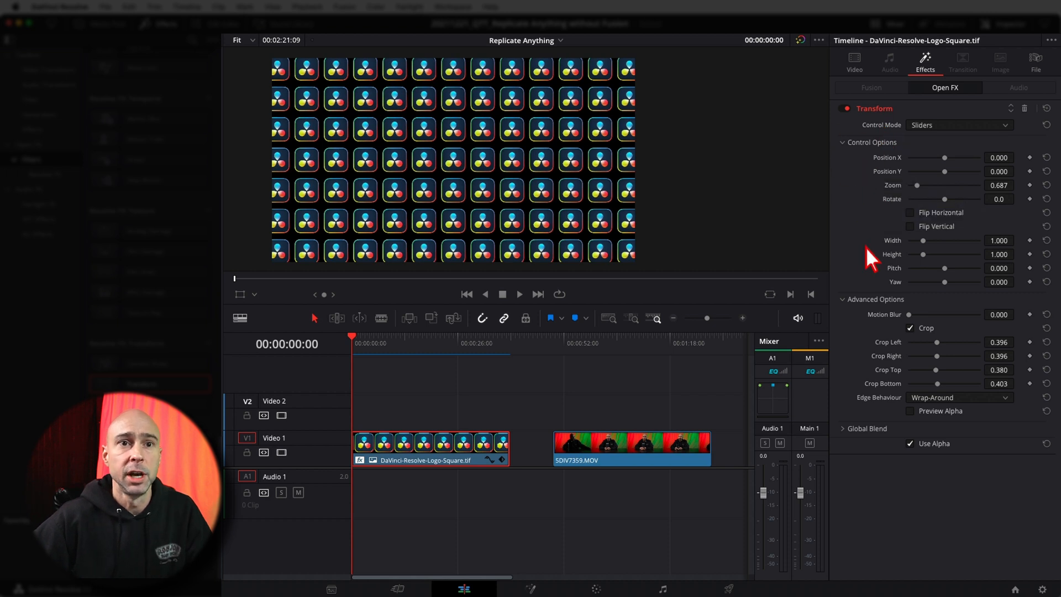
mouse_move(839, 193)
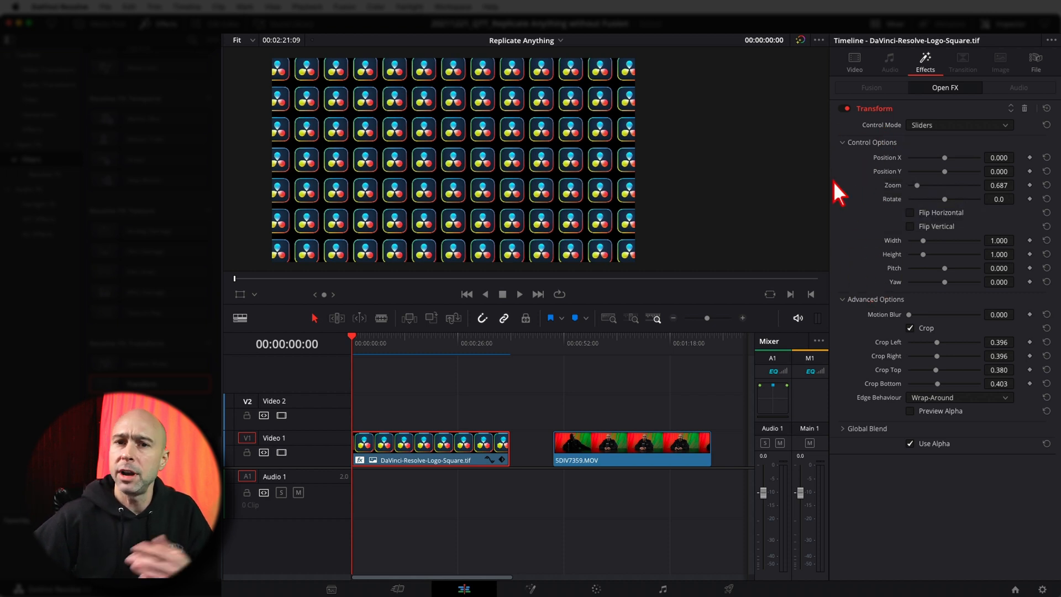
mouse_move(590, 384)
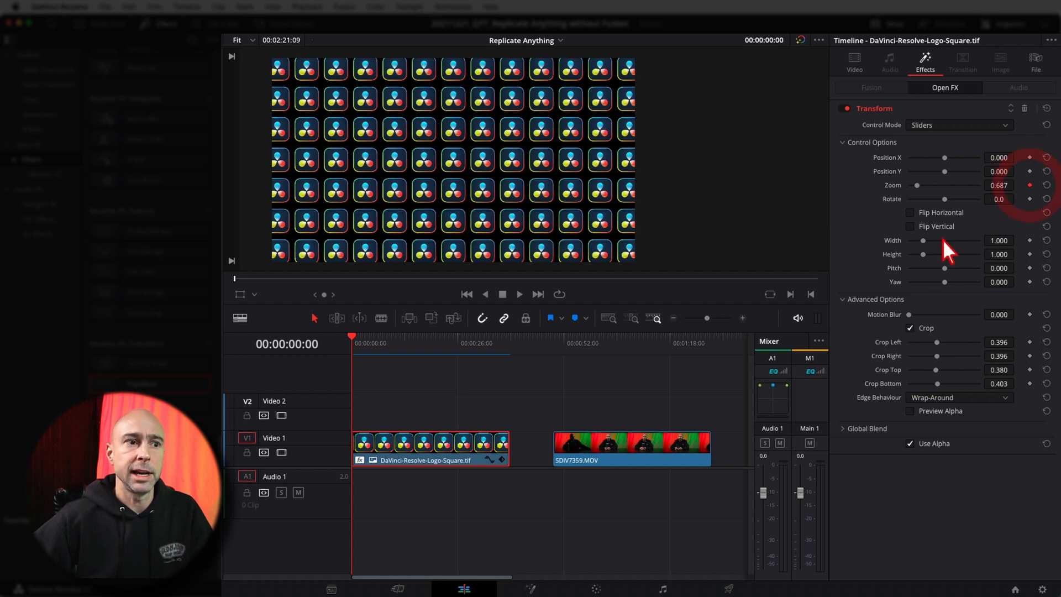
Step: Add a Zoom keyframe on the logo's Transform filter at the clip start
left_click(396, 338)
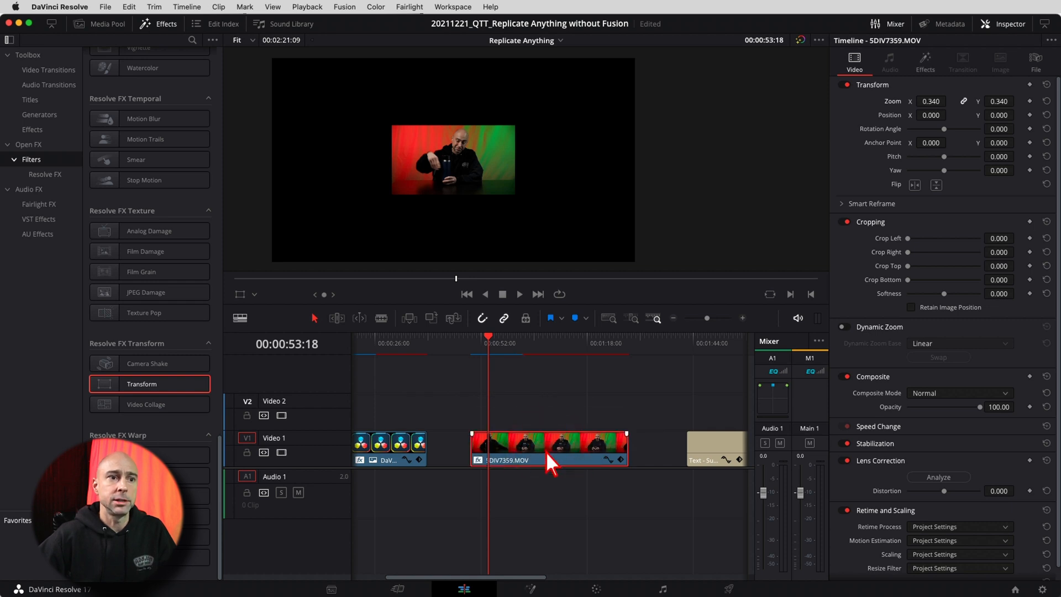
mouse_move(1021, 44)
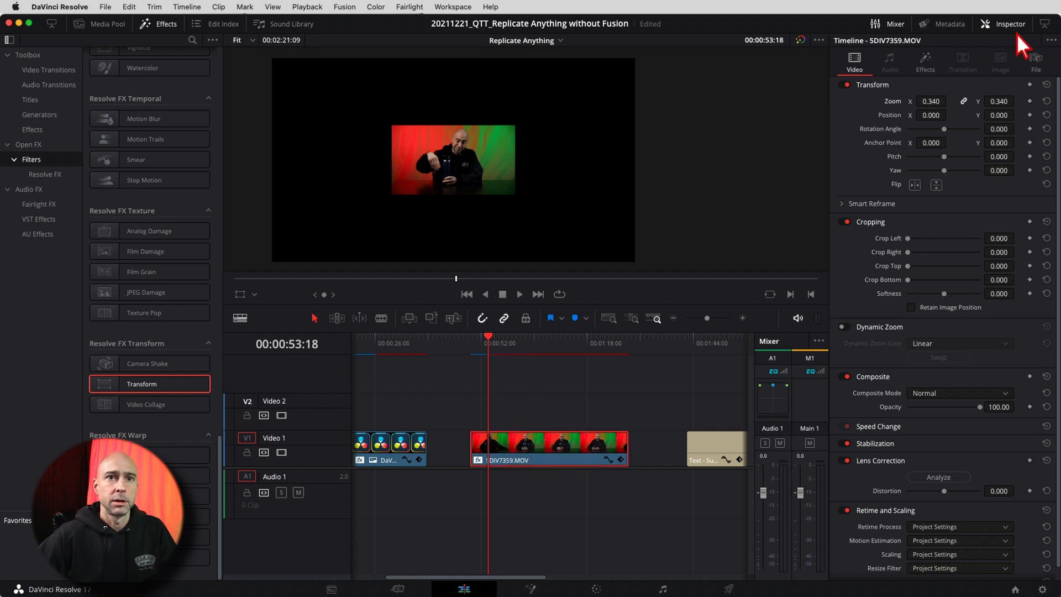
Step: Bring up the SDIV7359.MOV clip's Transform effect settings in the Inspector
left_click(926, 61)
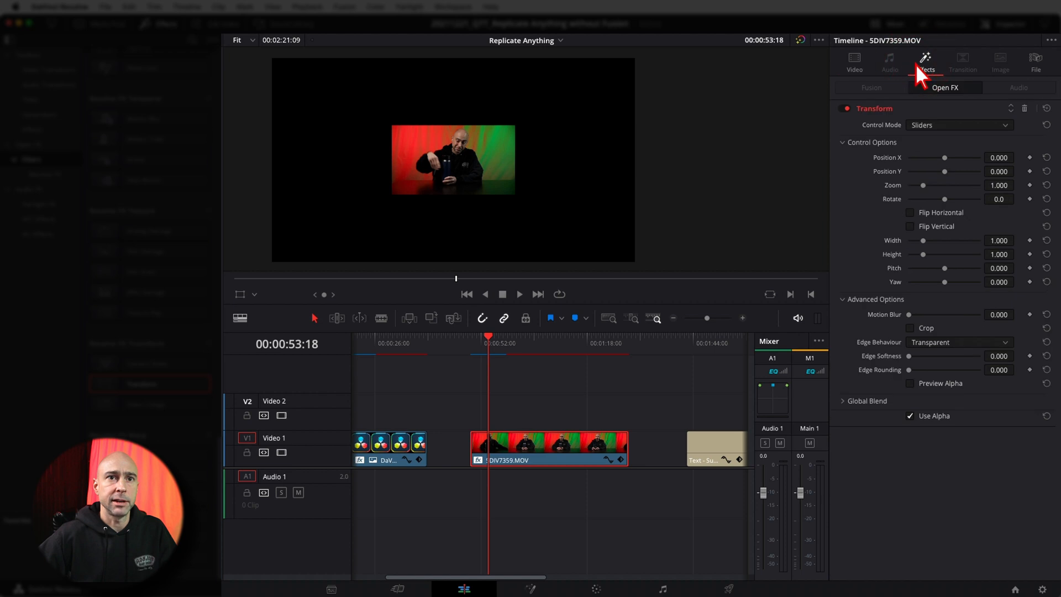
left_click(957, 341)
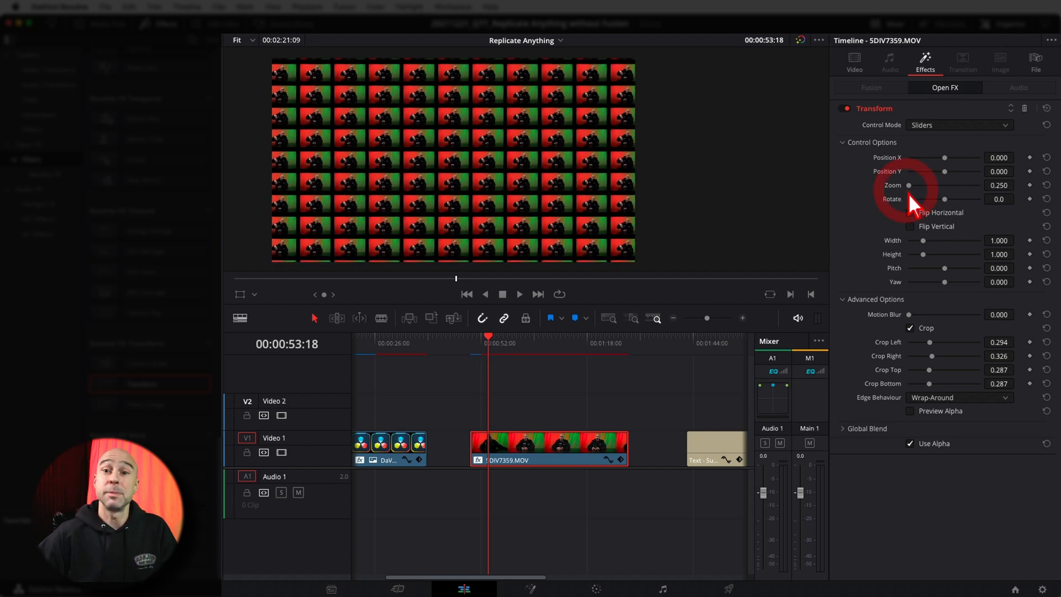
mouse_move(914, 270)
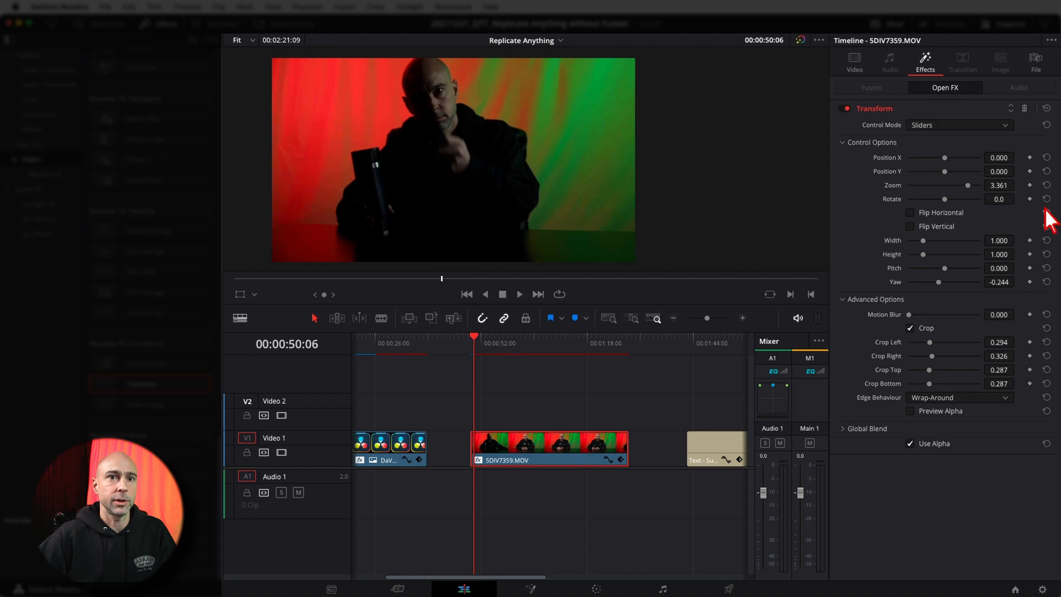
Step: Play back the tiled video's zoom animation, then select the SUBSCRIBE! title clip
left_click(472, 338)
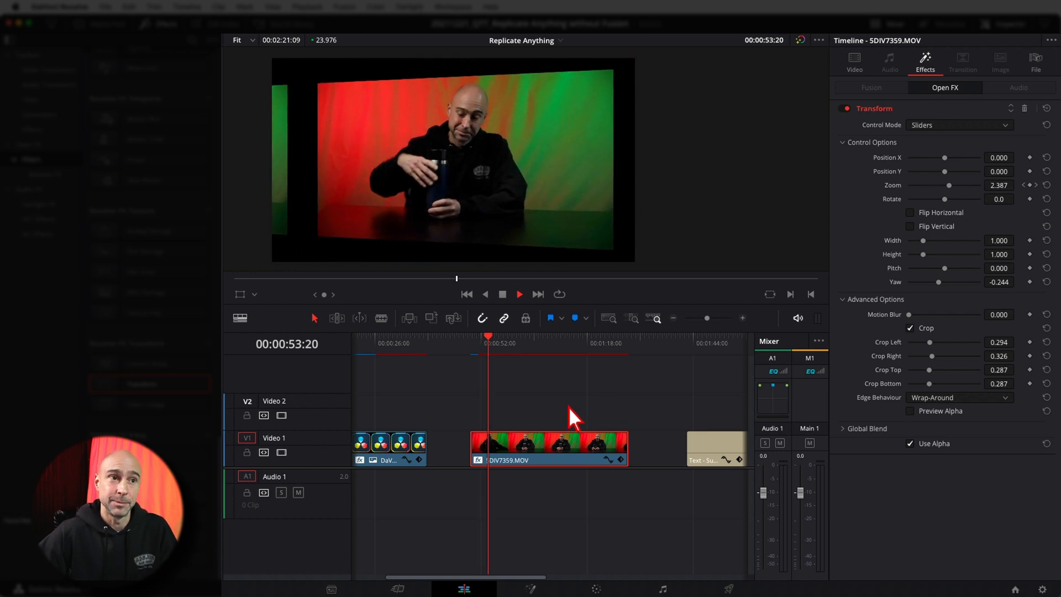
left_click(668, 448)
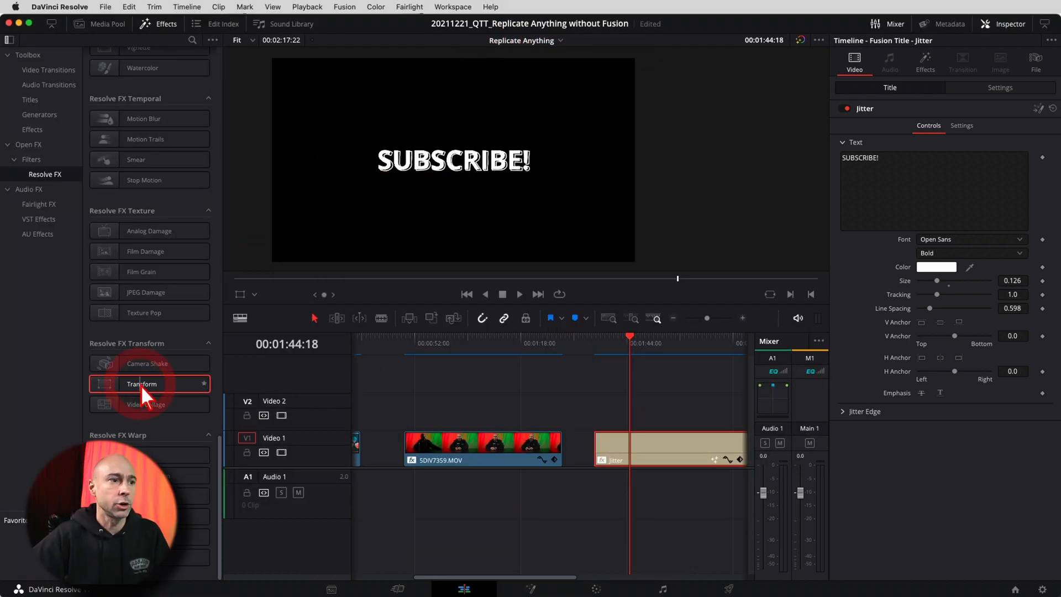
mouse_move(246, 383)
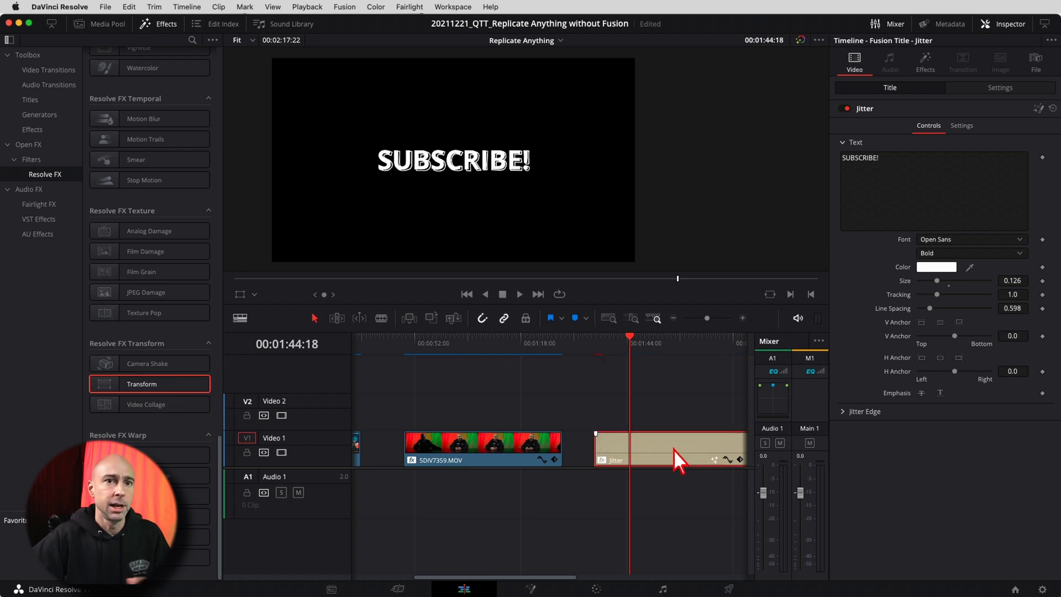
Step: Set the SUBSCRIBE! title's Transform filter to Wrap-Around edges with Crop enabled
left_click(1004, 23)
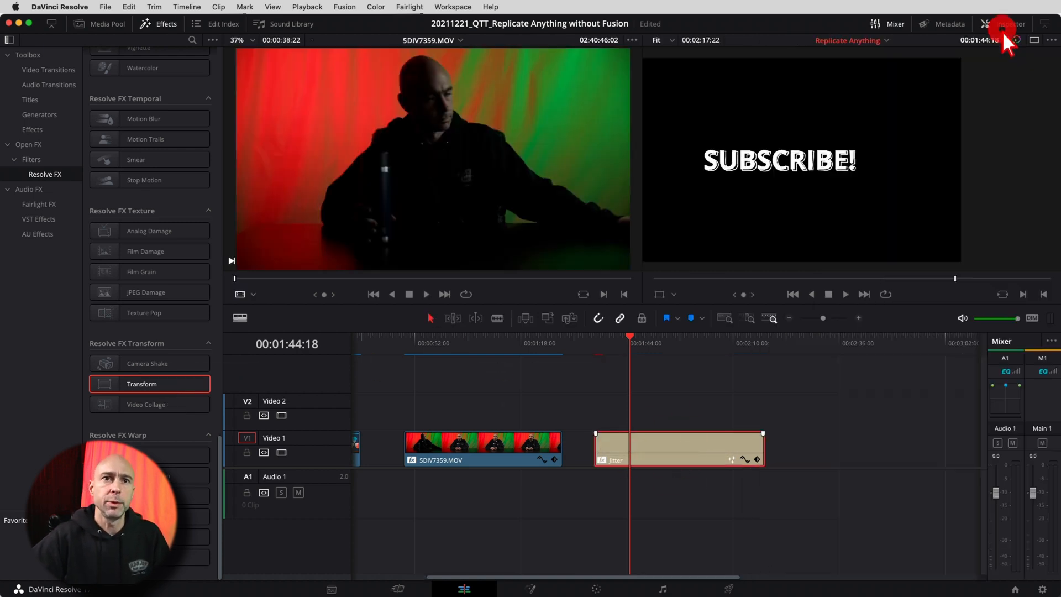
left_click(1006, 23)
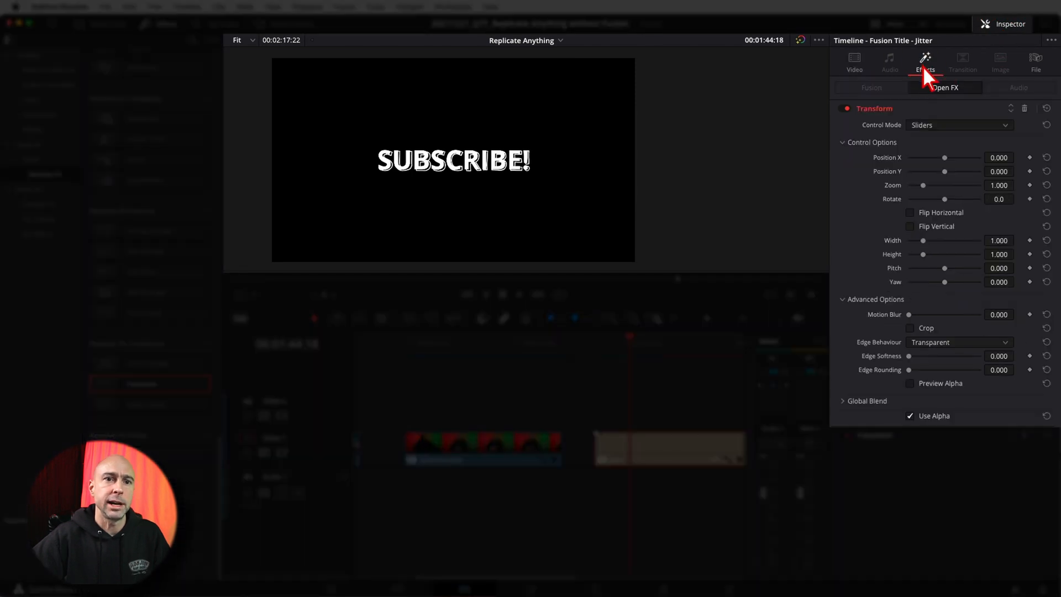
mouse_move(918, 354)
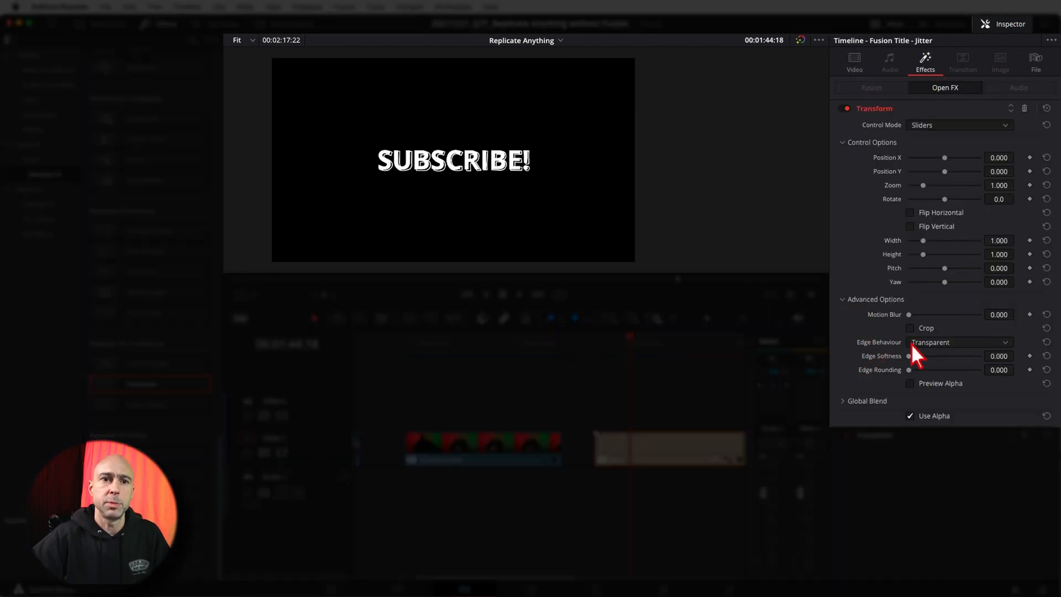
left_click(959, 341)
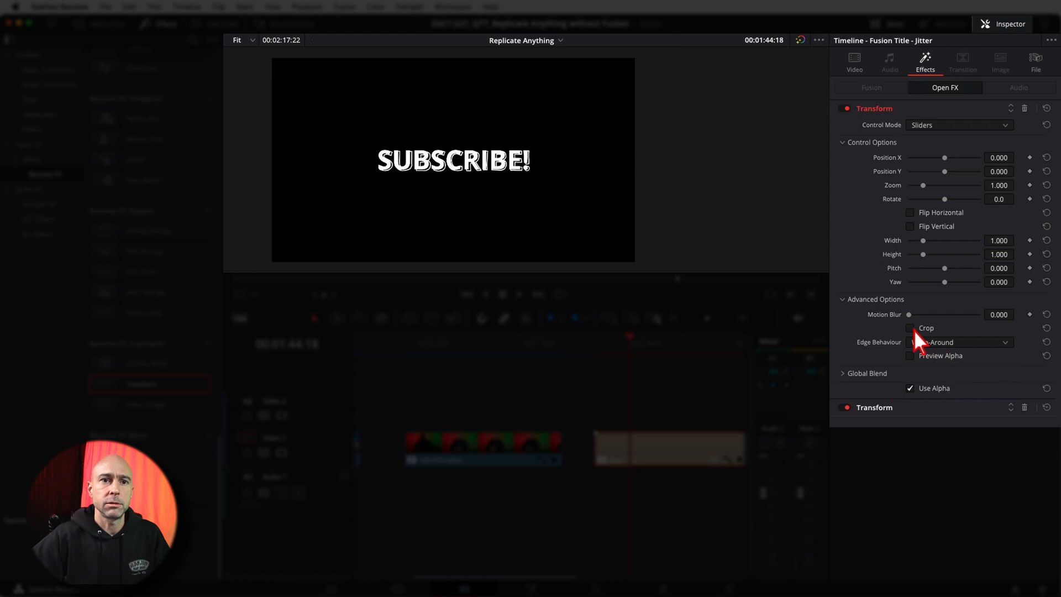
left_click(910, 327)
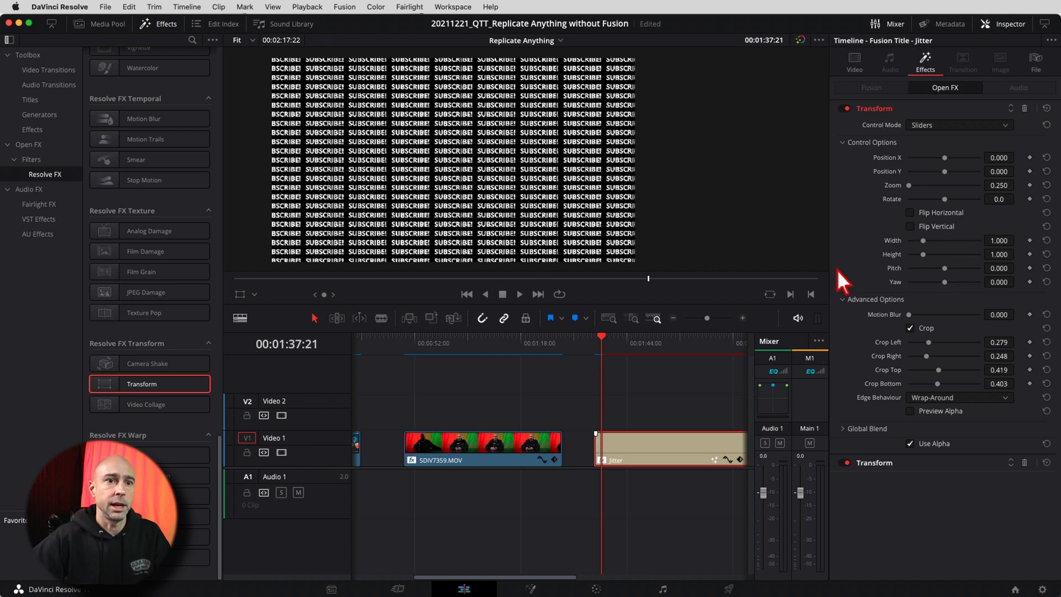
mouse_move(1039, 197)
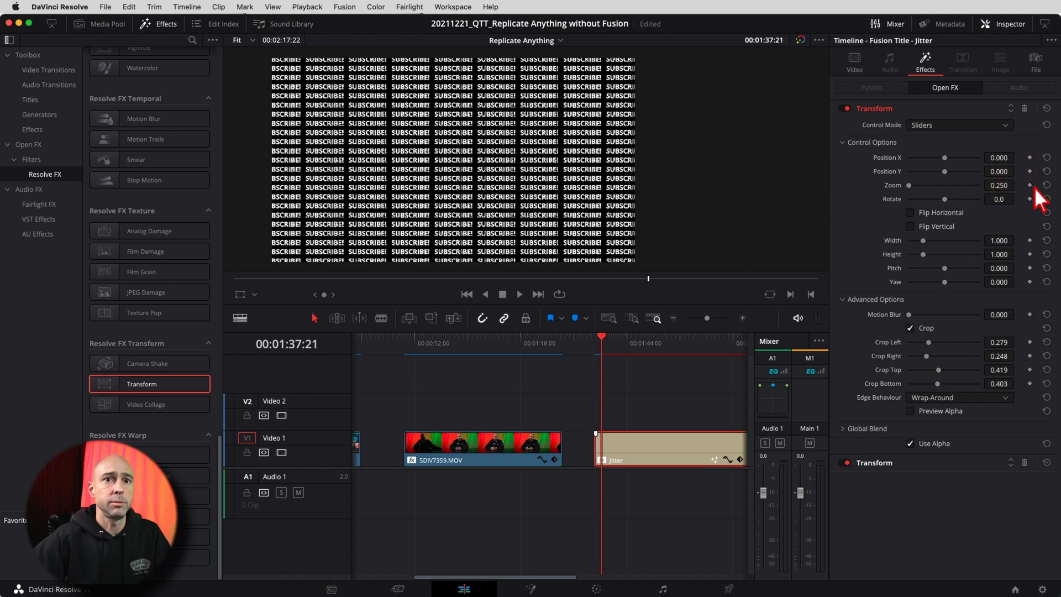